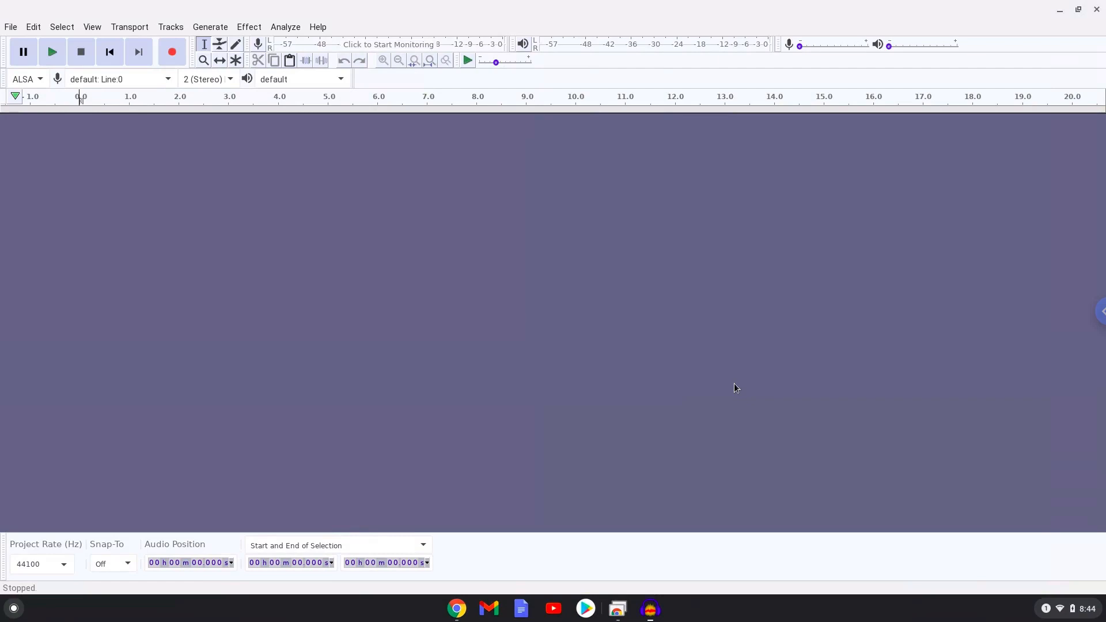
{"action": "mouse_move", "coordinate": [887, 223]}
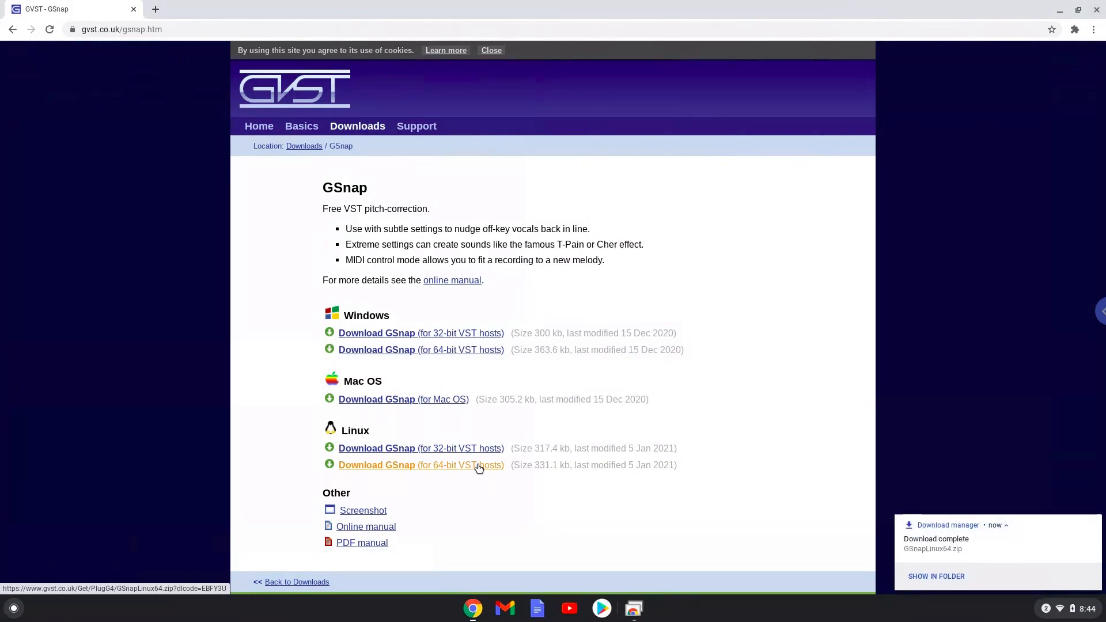
{"action": "mouse_move", "coordinate": [875, 510]}
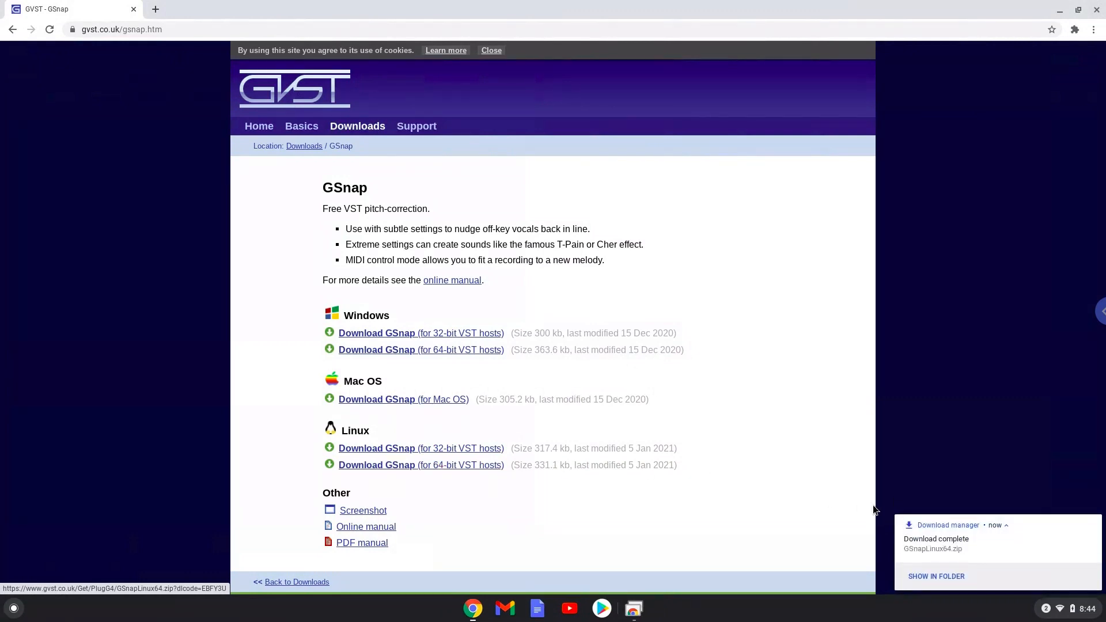
{"action": "mouse_move", "coordinate": [965, 576]}
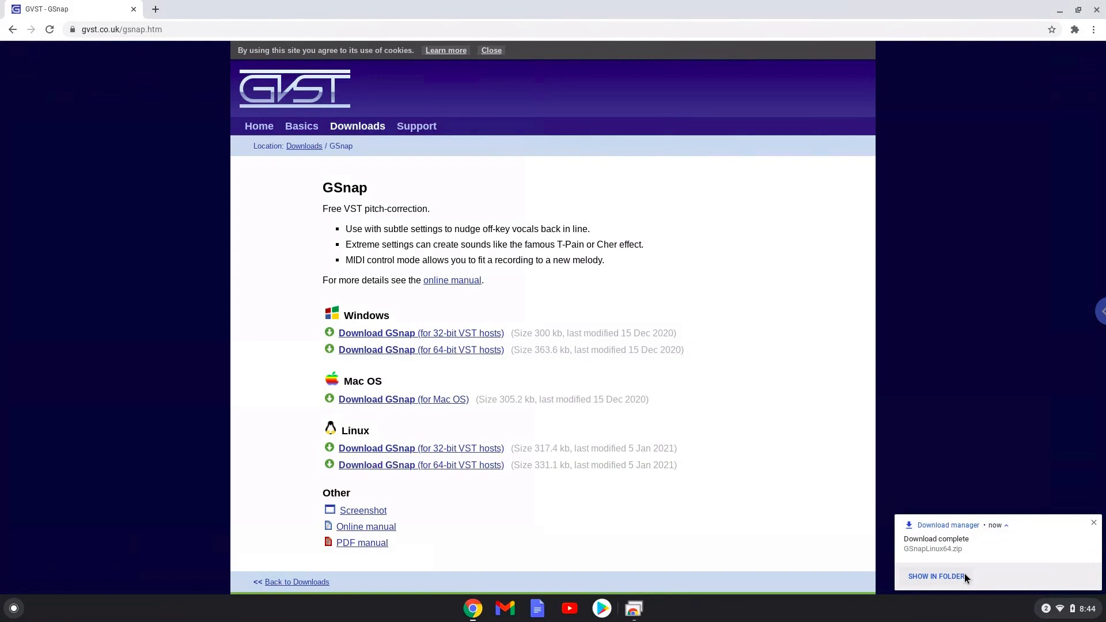
- Show the downloaded GSnapLinux64.zip in its Downloads folder
{"action": "left_click", "coordinate": [937, 576]}
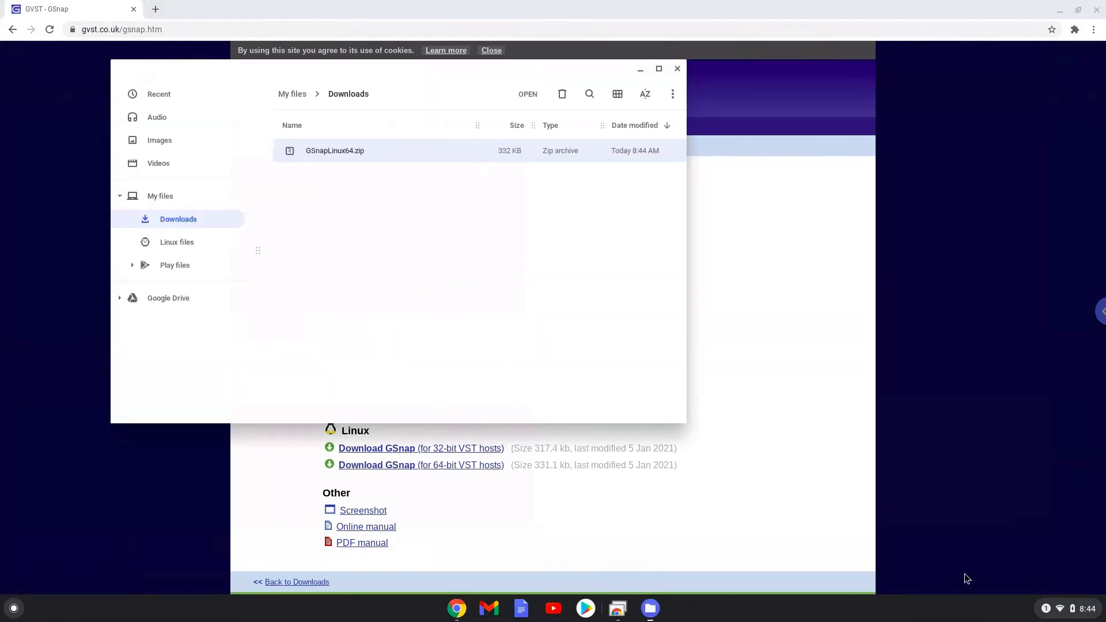
{"action": "mouse_move", "coordinate": [538, 286]}
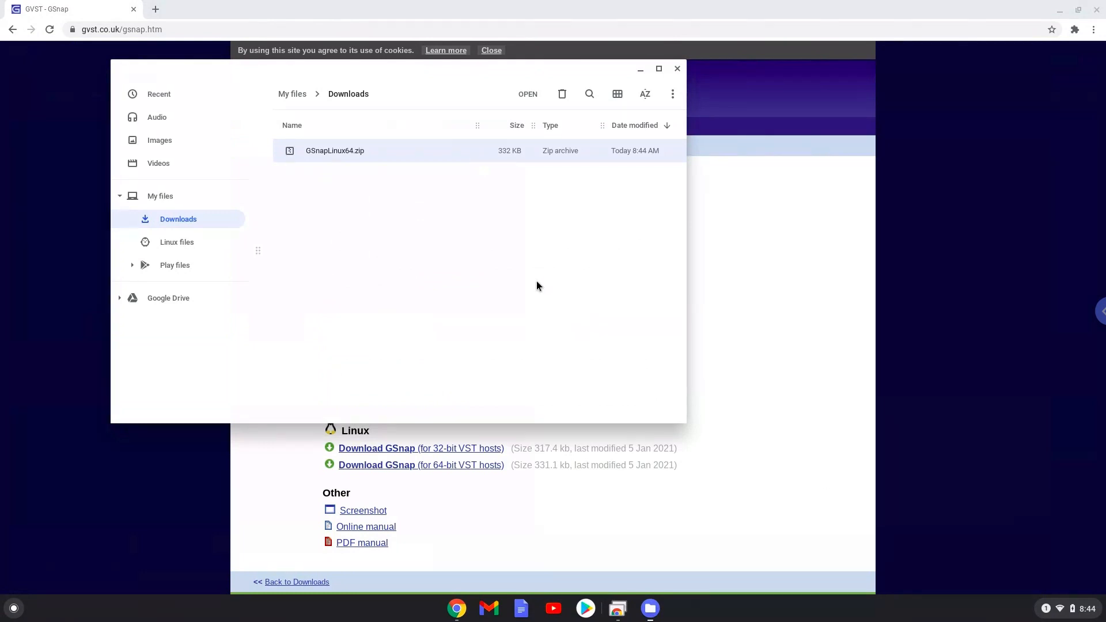
{"action": "mouse_move", "coordinate": [325, 152]}
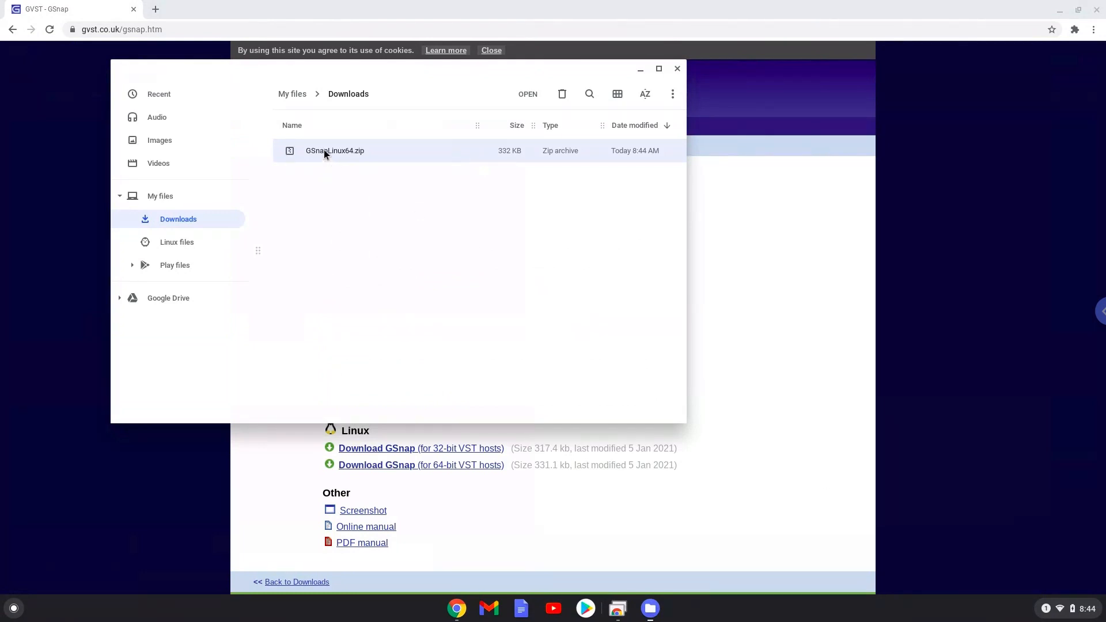
- Open GSnapLinux64.zip and copy GSnap.so and GVSTLicense.txt
{"action": "double_click", "coordinate": [335, 150]}
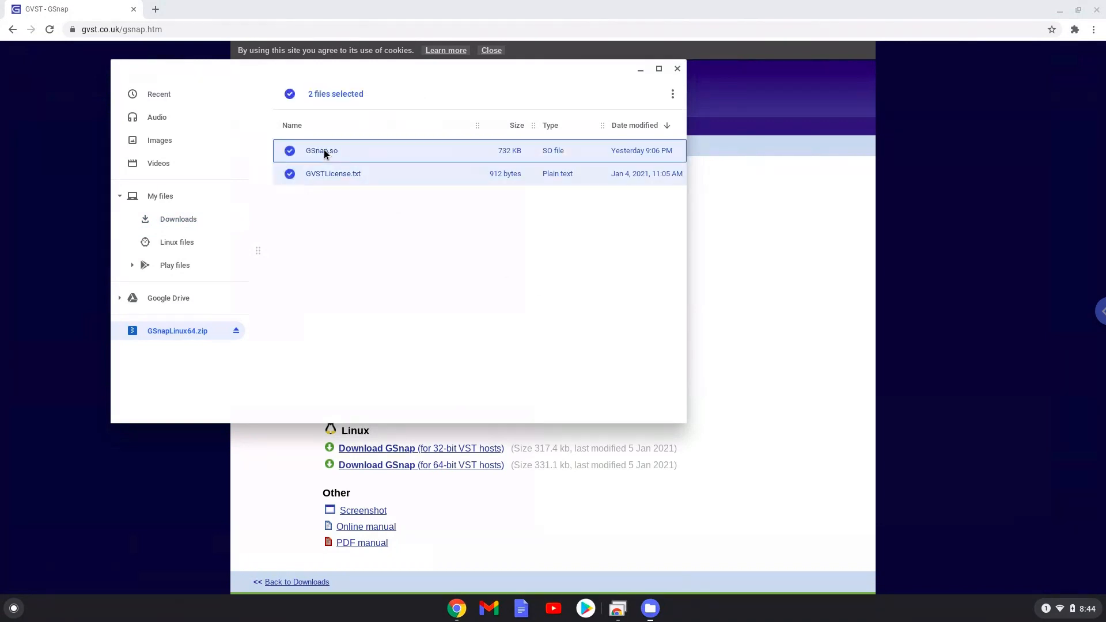
{"action": "right_click", "coordinate": [321, 150]}
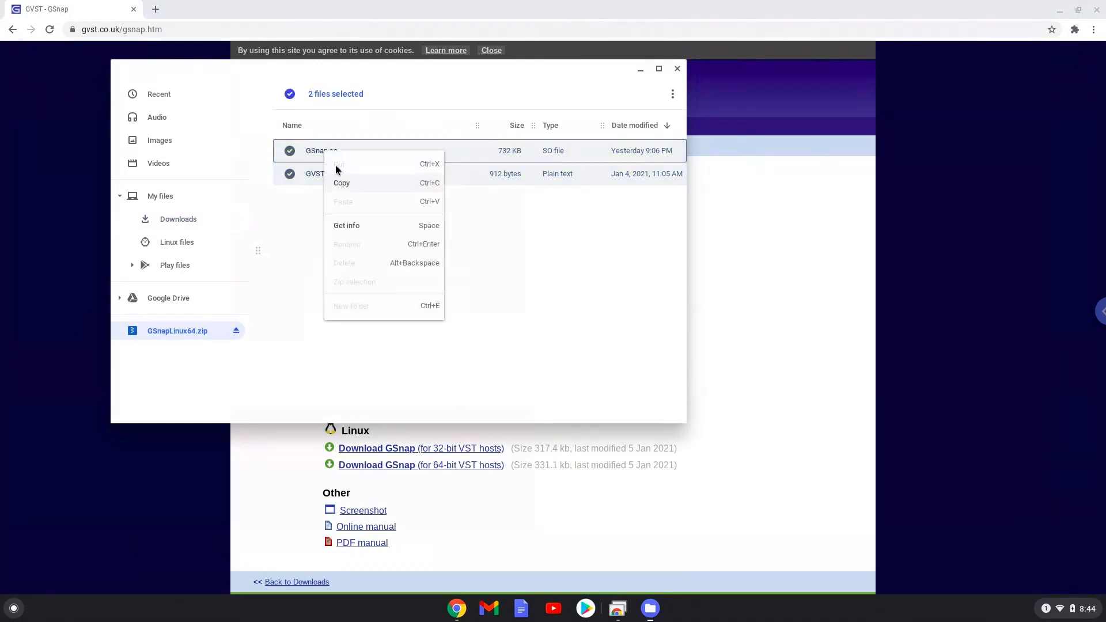
{"action": "left_click", "coordinate": [346, 188]}
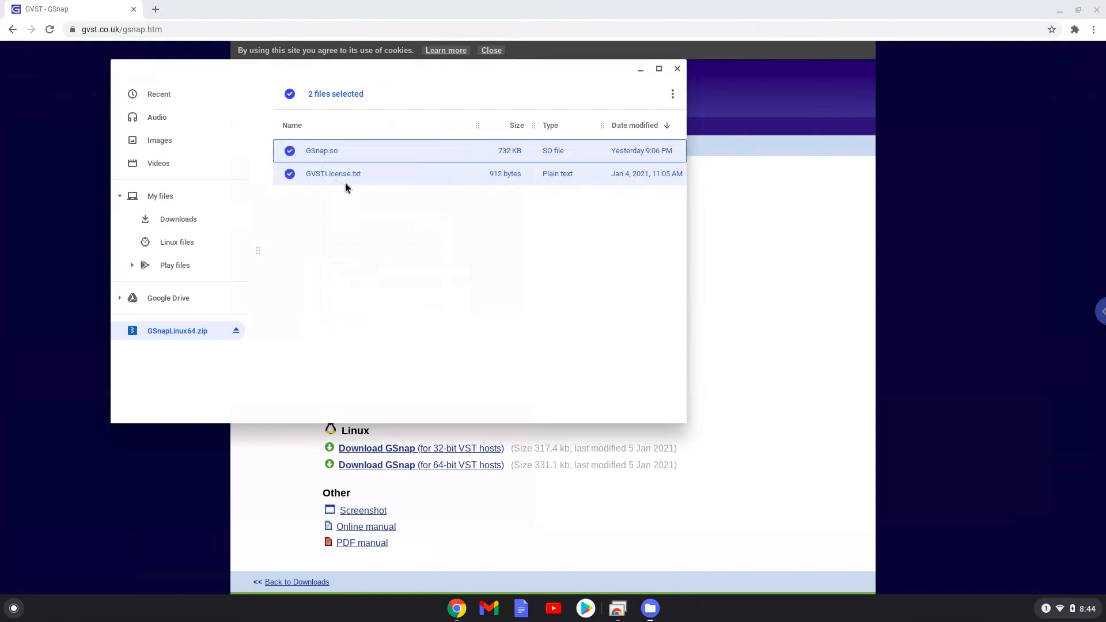
{"action": "mouse_move", "coordinate": [177, 242]}
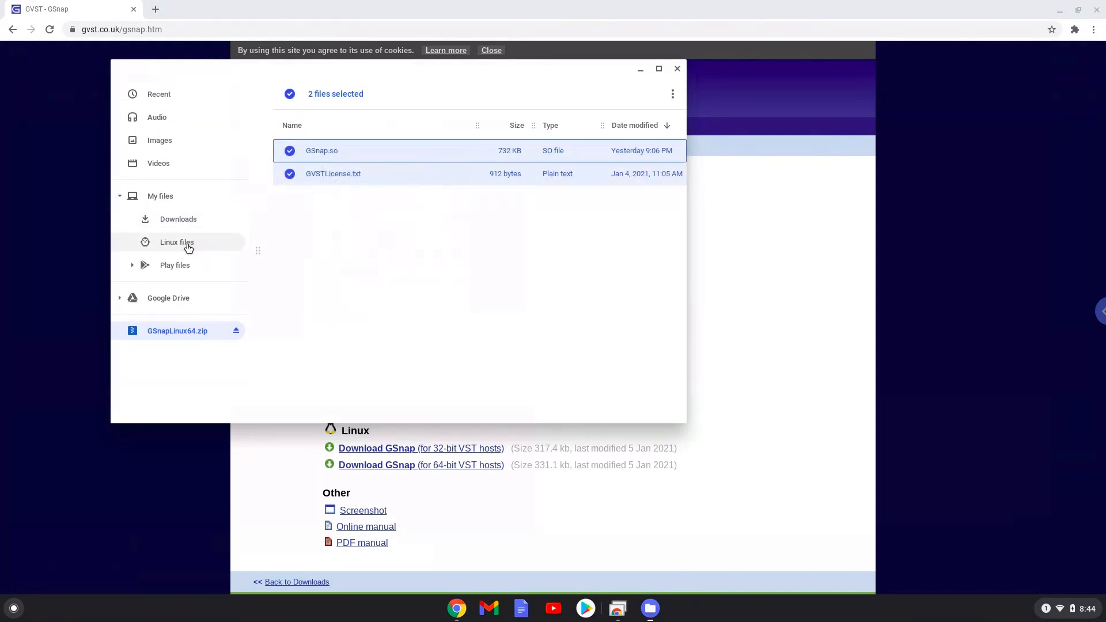
- Show hidden files in the Linux files location
{"action": "left_click", "coordinate": [176, 242]}
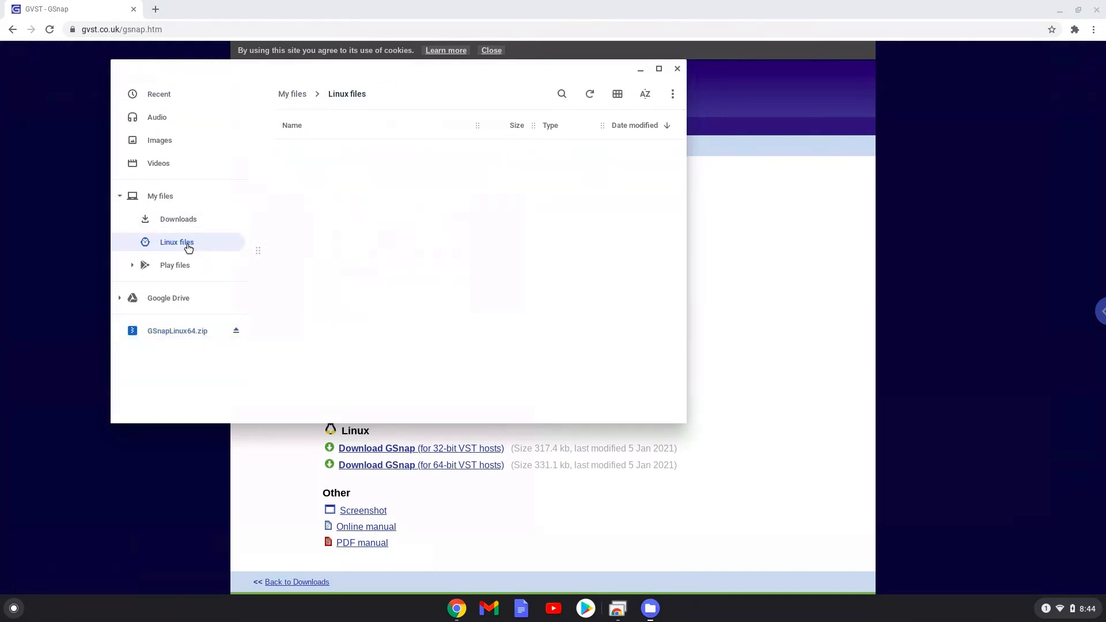
{"action": "mouse_move", "coordinate": [673, 94]}
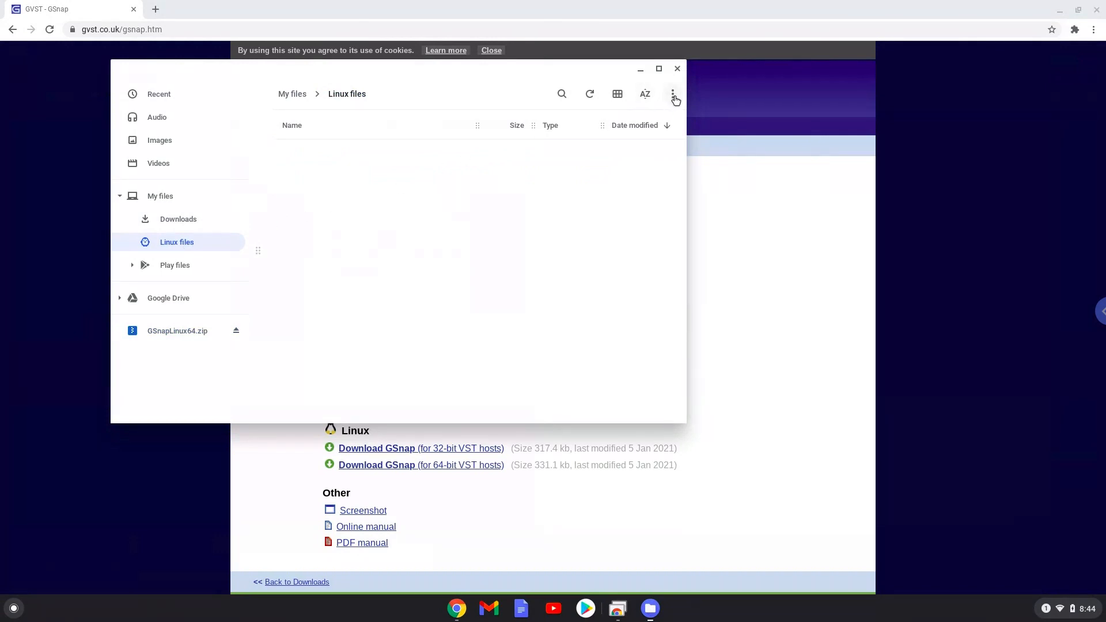
{"action": "left_click", "coordinate": [672, 94]}
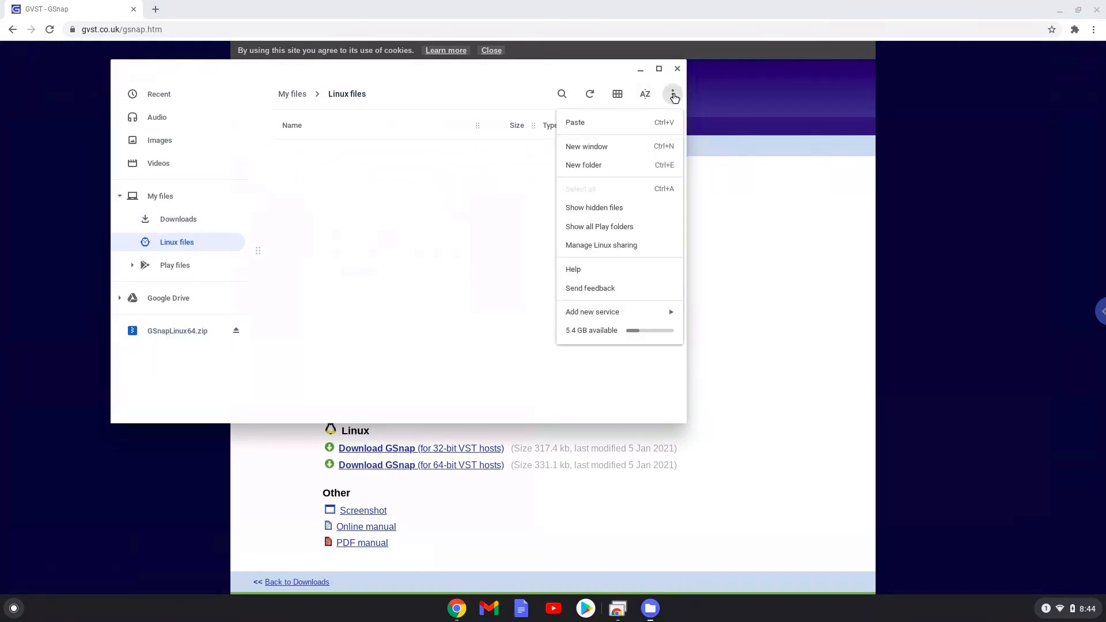
{"action": "mouse_move", "coordinate": [652, 211]}
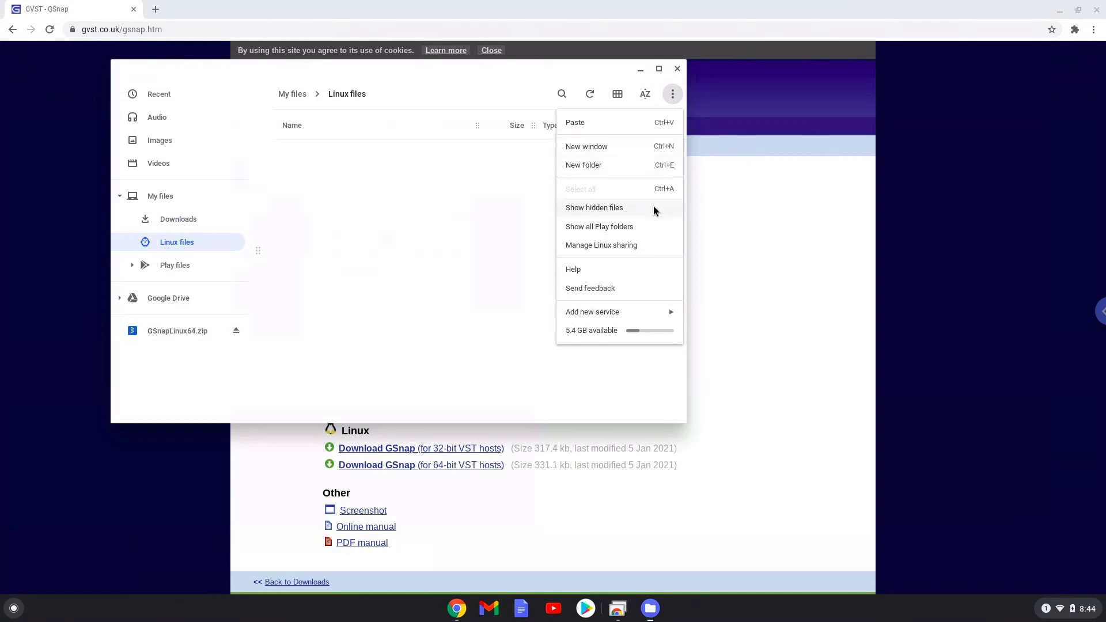
{"action": "left_click", "coordinate": [594, 207]}
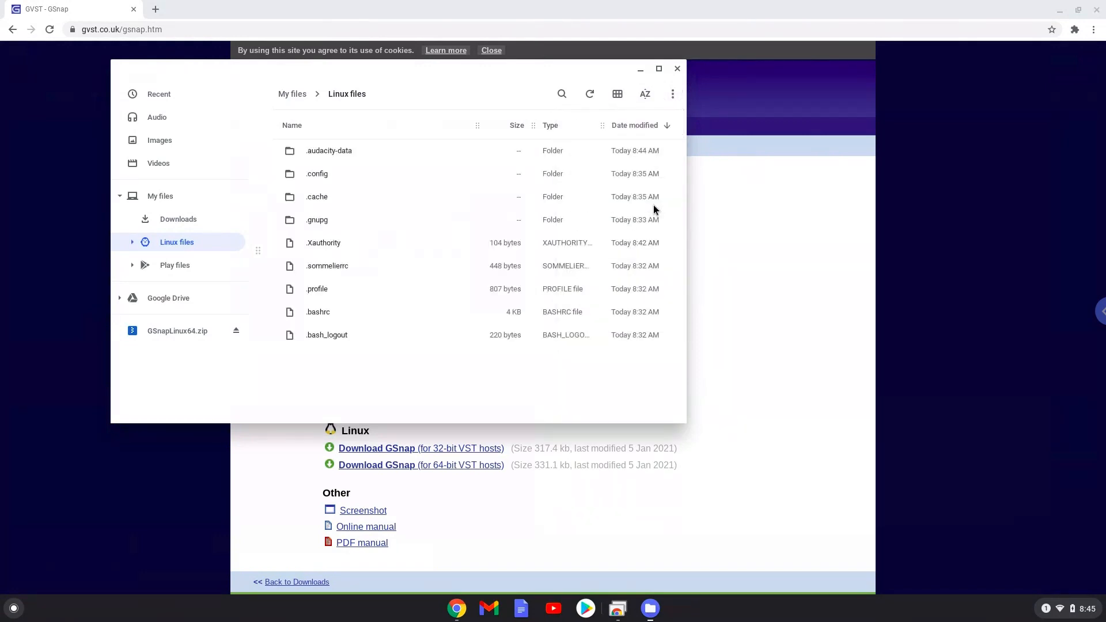
{"action": "mouse_move", "coordinate": [376, 167]}
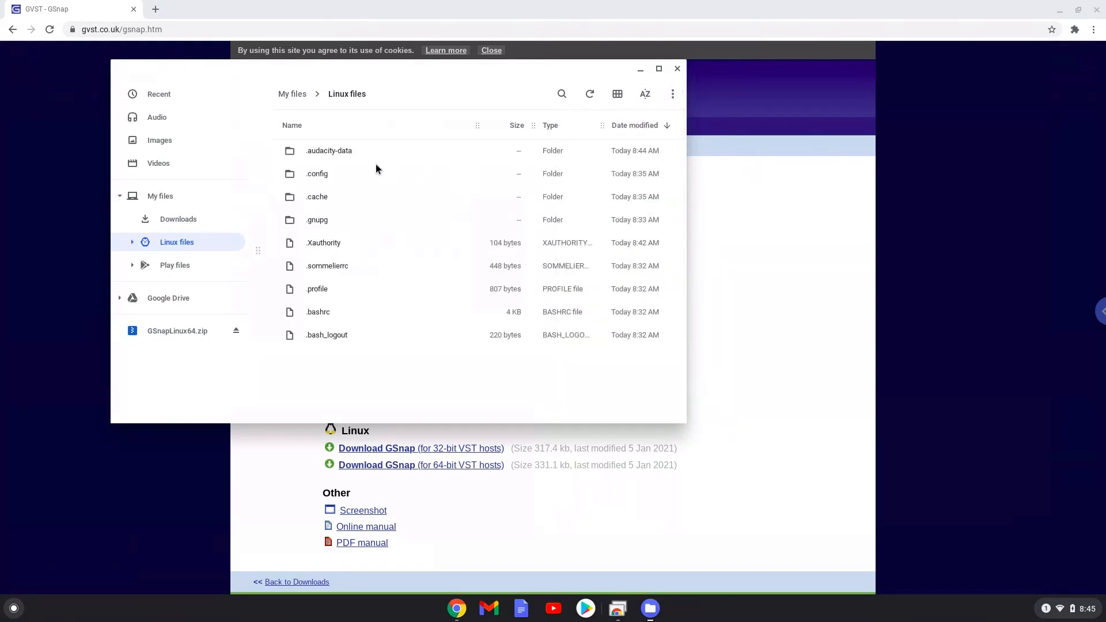
- Open the .audacity-data folder, then its Plug-Ins folder
{"action": "double_click", "coordinate": [329, 150]}
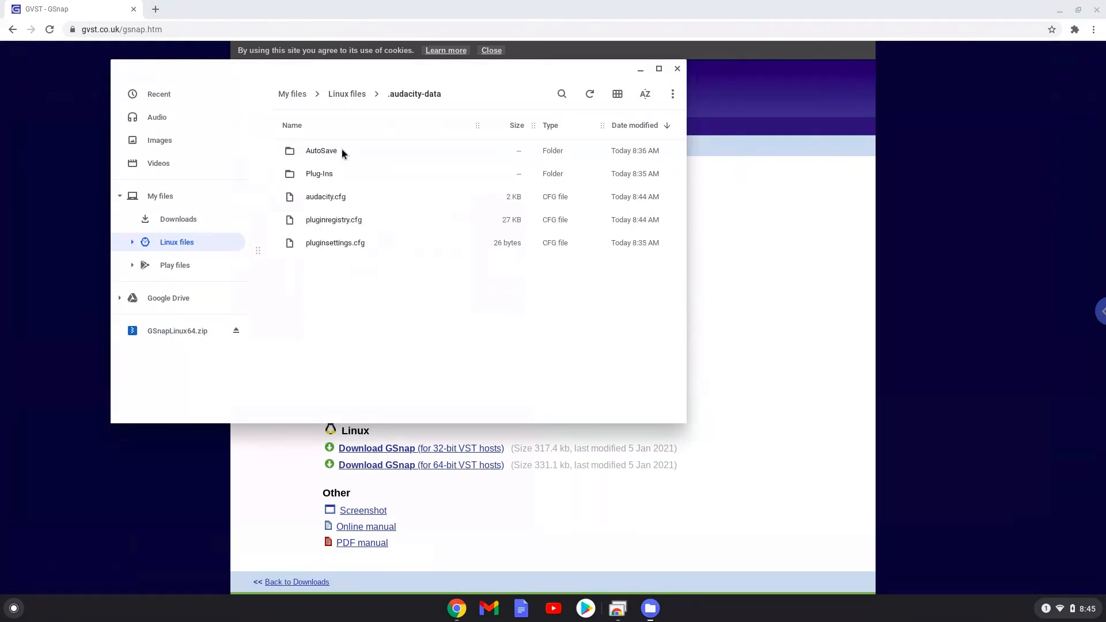
{"action": "left_click", "coordinate": [132, 242]}
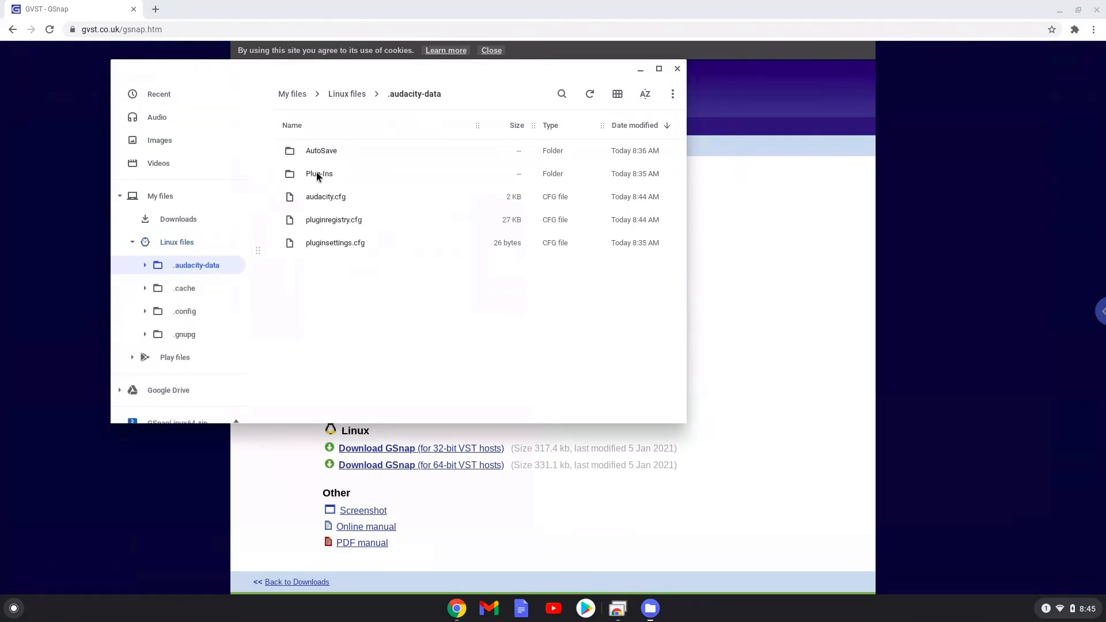
{"action": "double_click", "coordinate": [318, 174]}
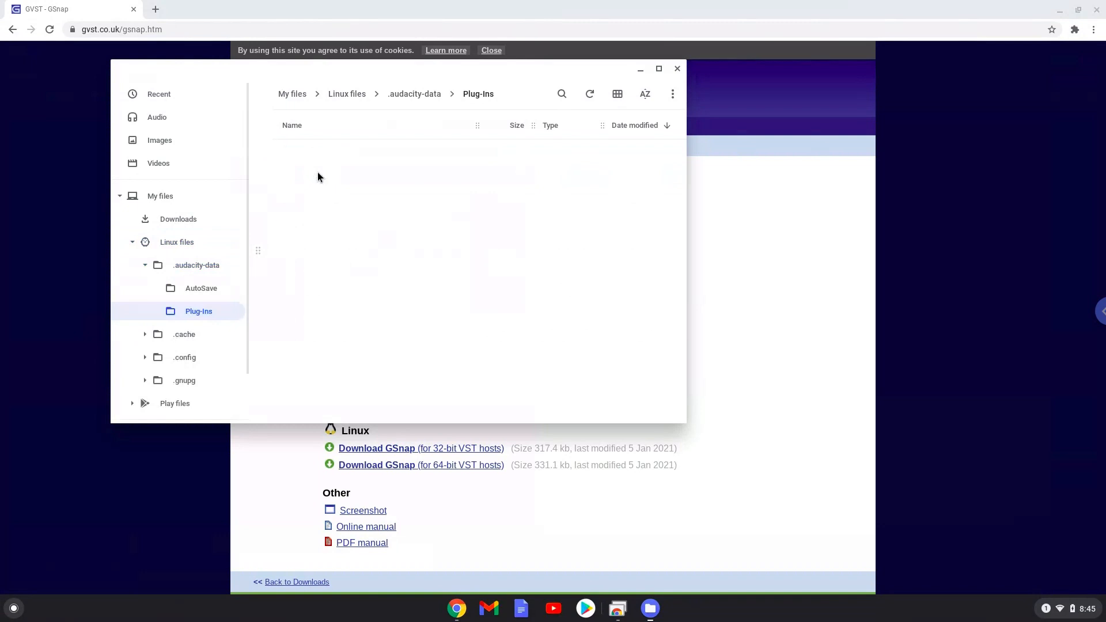
- Paste GSnap.so and GVSTLicense.txt into Plug-Ins, dismiss the notification, and close Files
{"action": "right_click", "coordinate": [318, 176]}
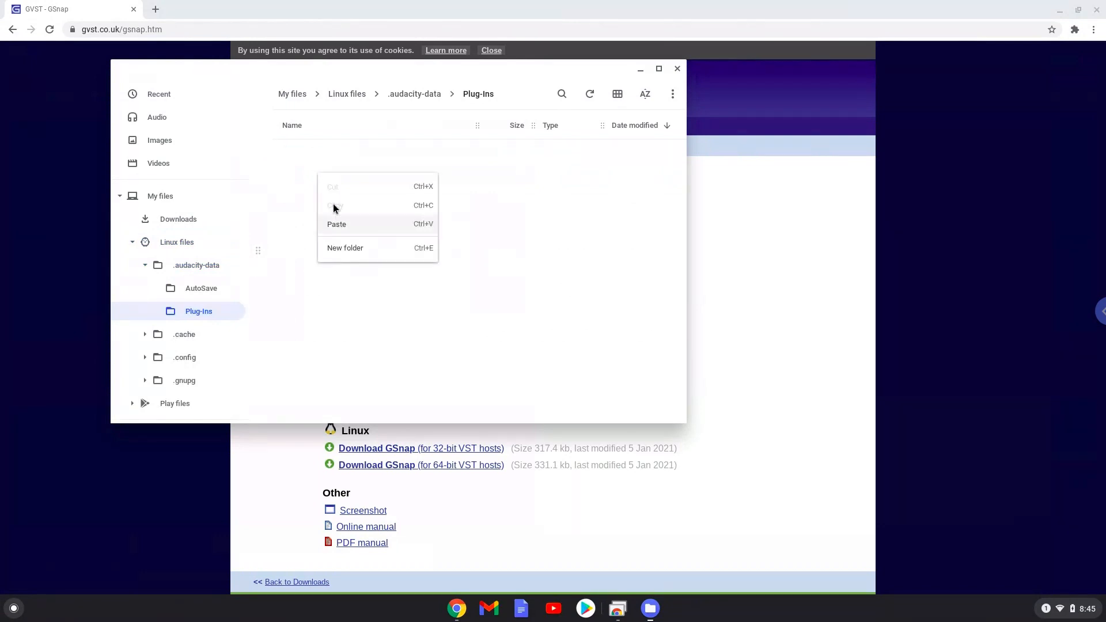
{"action": "left_click", "coordinate": [336, 224]}
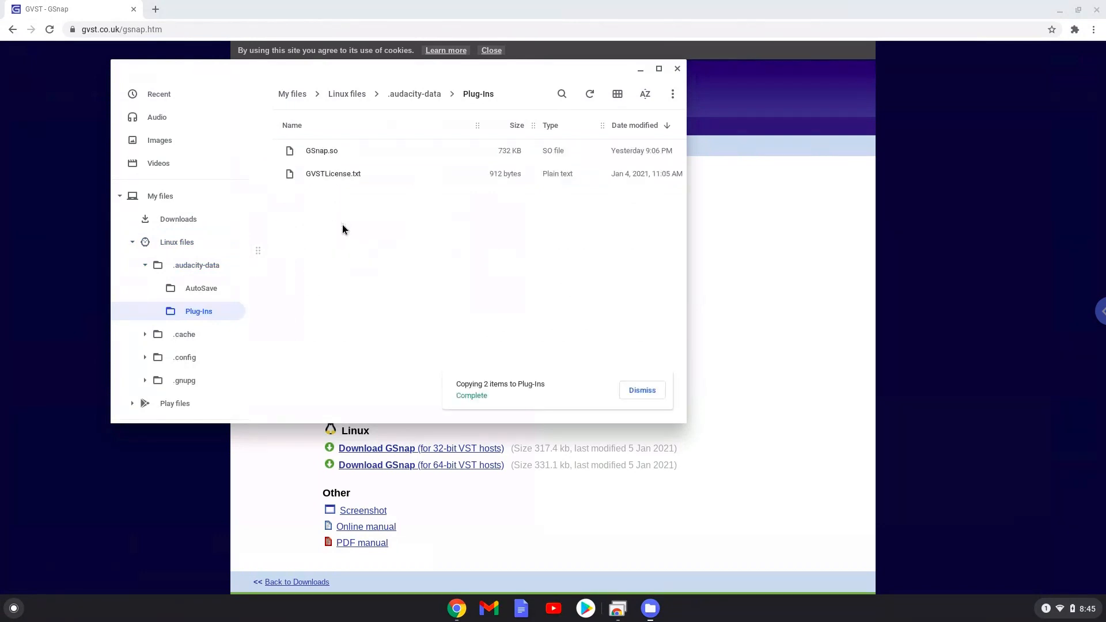
{"action": "mouse_move", "coordinate": [498, 163]}
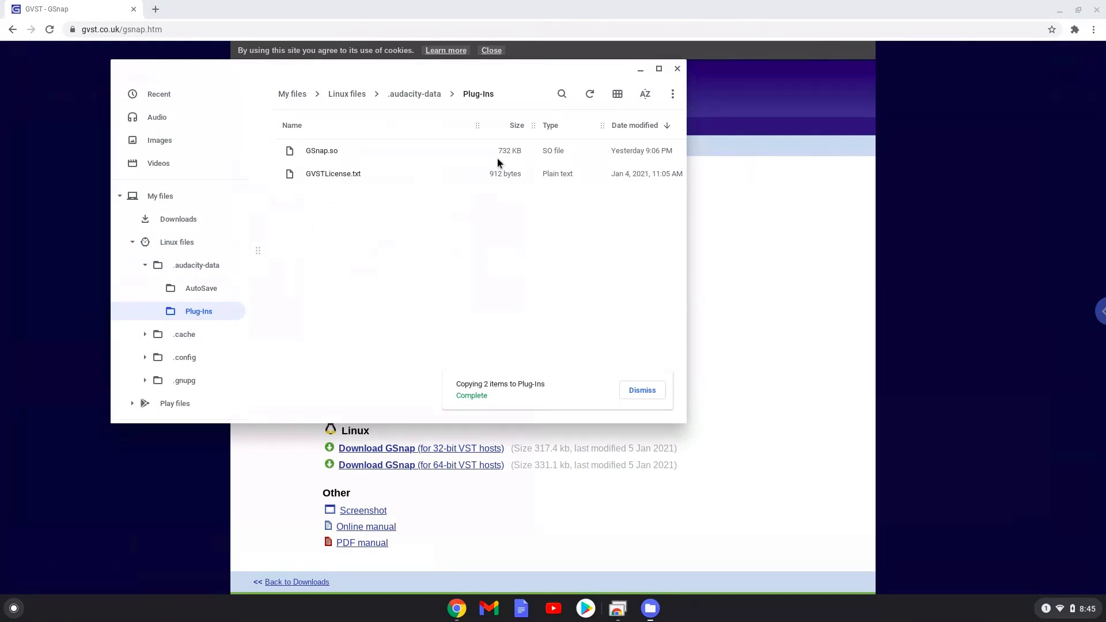
{"action": "left_click", "coordinate": [641, 390]}
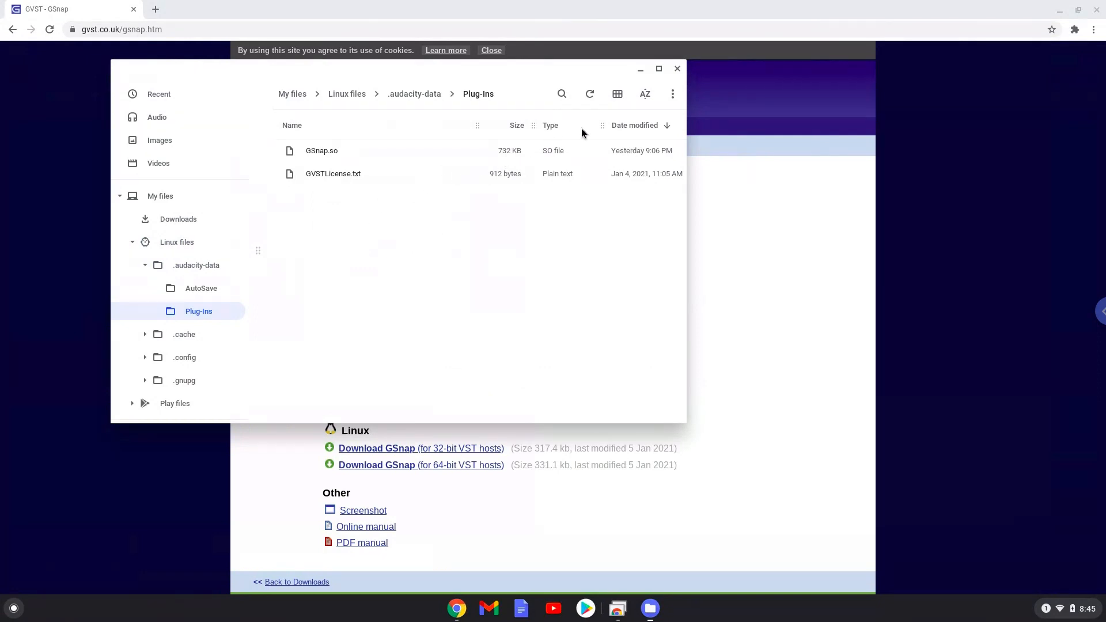
{"action": "left_click", "coordinate": [672, 94]}
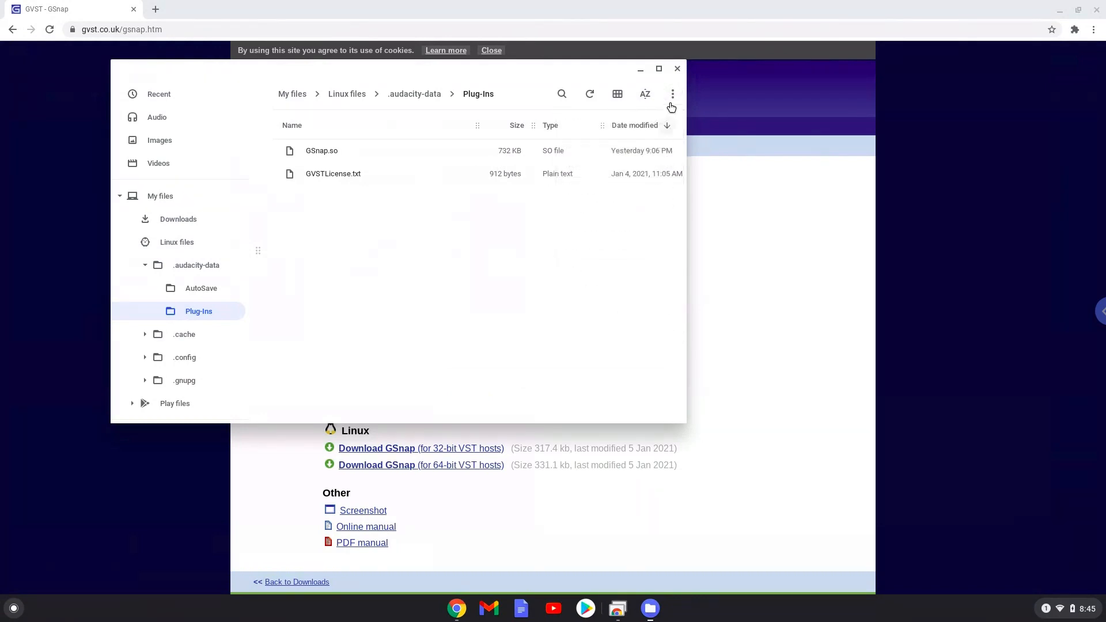
{"action": "left_click", "coordinate": [676, 69]}
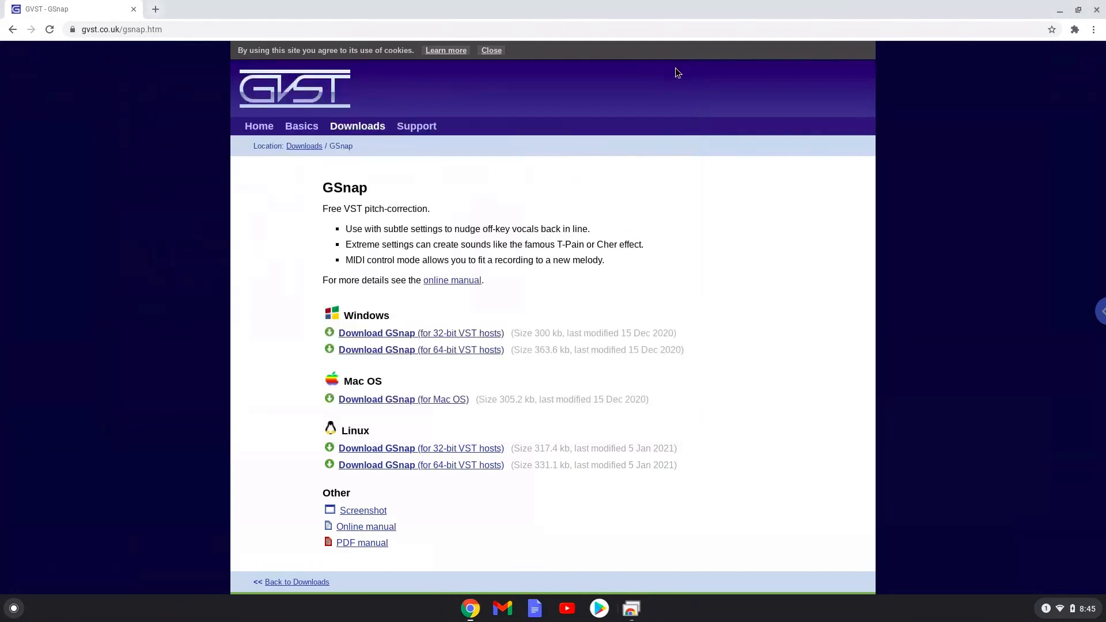
{"action": "mouse_move", "coordinate": [1092, 14]}
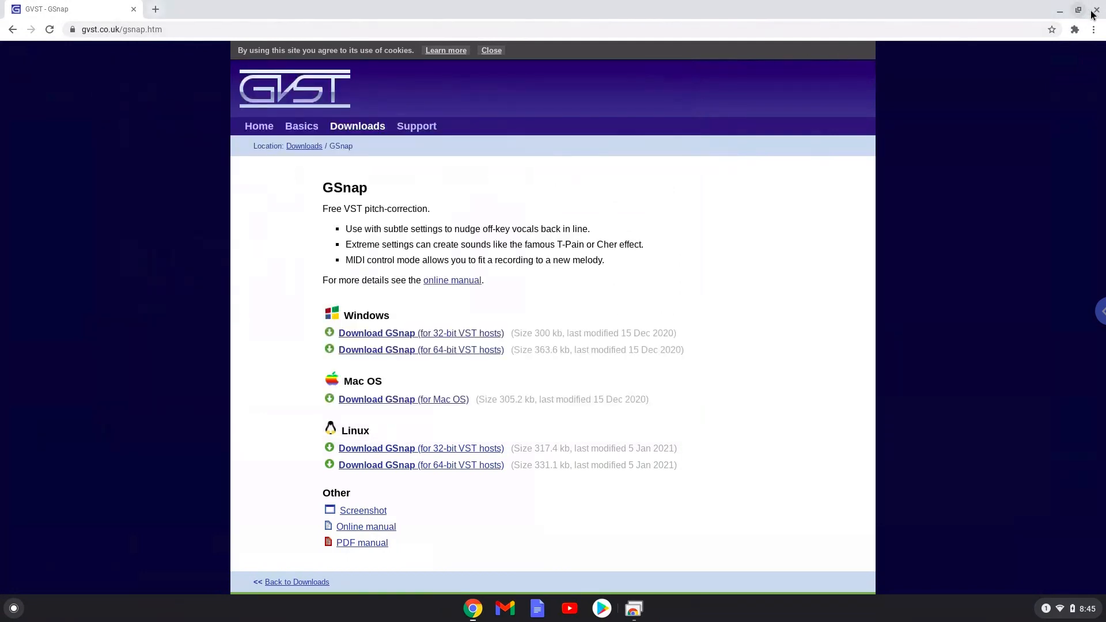
- Close Chrome and launch Audacity from the Linux apps in the ChromeOS launcher
{"action": "left_click", "coordinate": [1093, 13]}
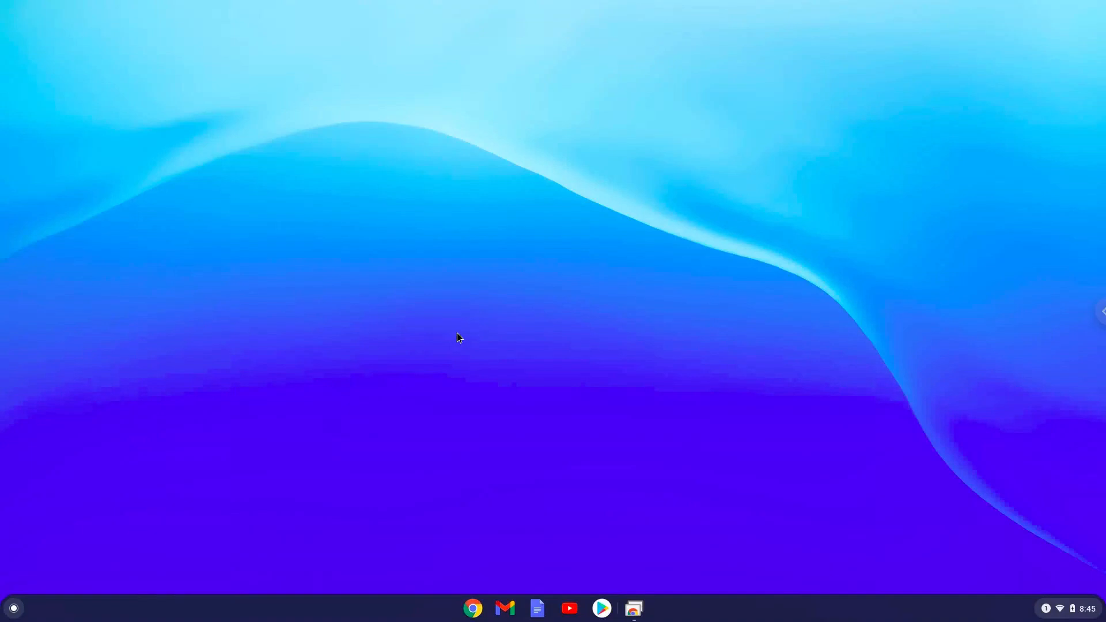
{"action": "left_click", "coordinate": [13, 607]}
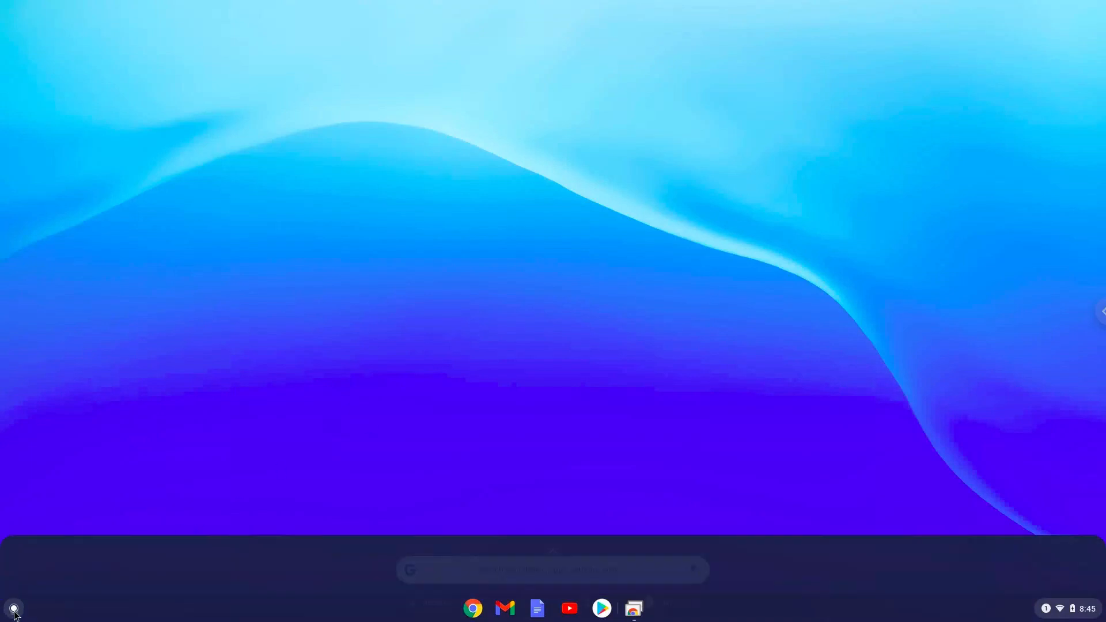
{"action": "left_click", "coordinate": [14, 609]}
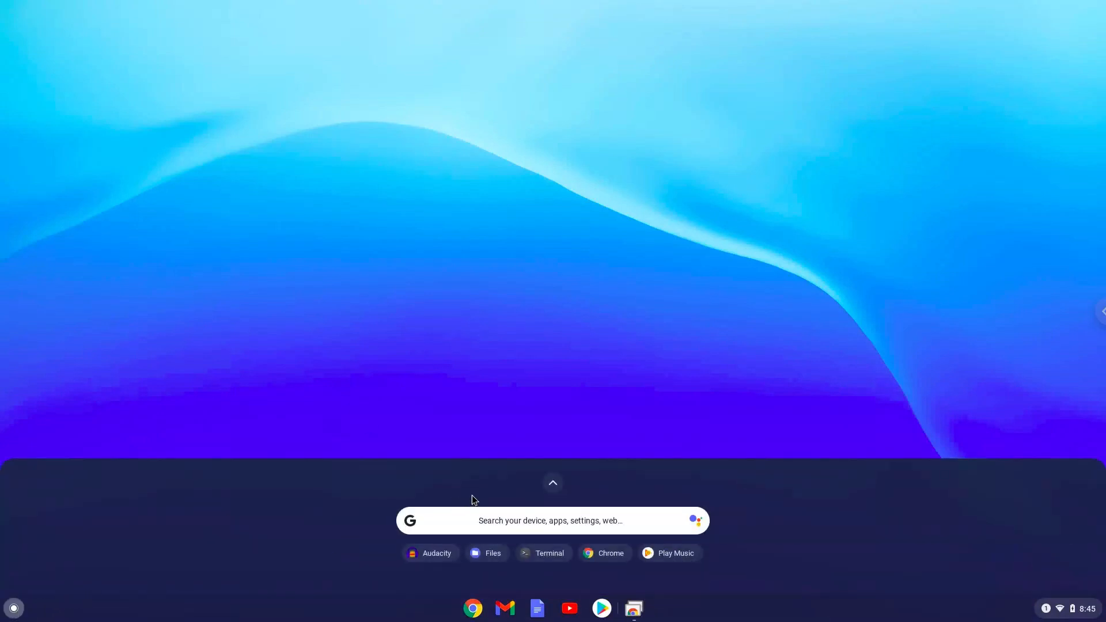
{"action": "left_click", "coordinate": [552, 483]}
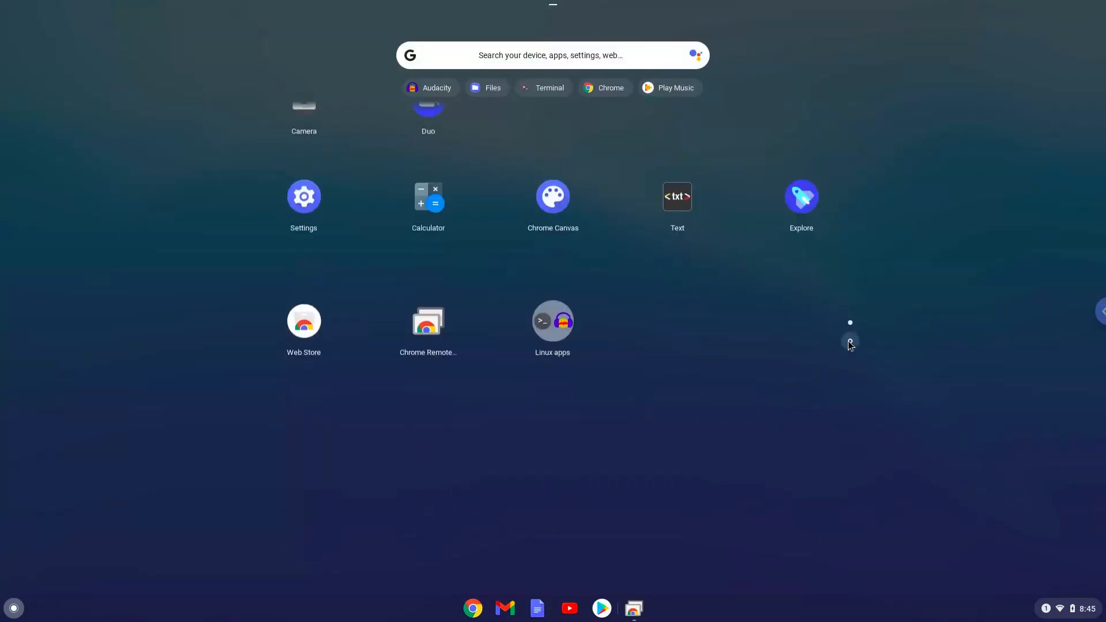
{"action": "left_click", "coordinate": [552, 321]}
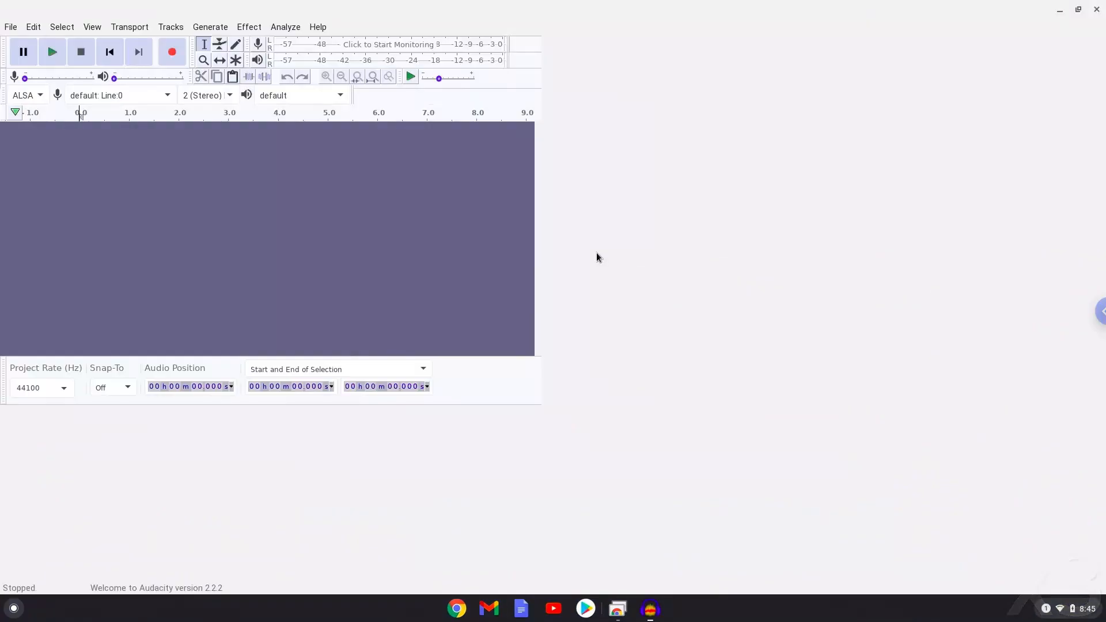
- In Add / Remove Plug-ins, filter to new effects and enable GSnap
{"action": "left_click", "coordinate": [248, 27]}
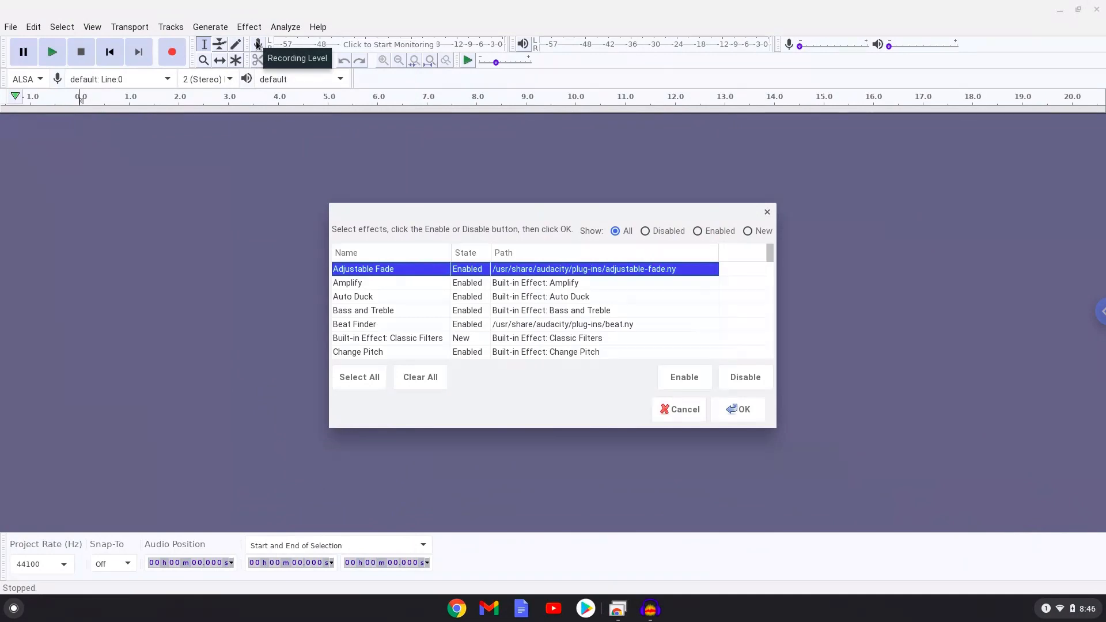
{"action": "mouse_move", "coordinate": [522, 125]}
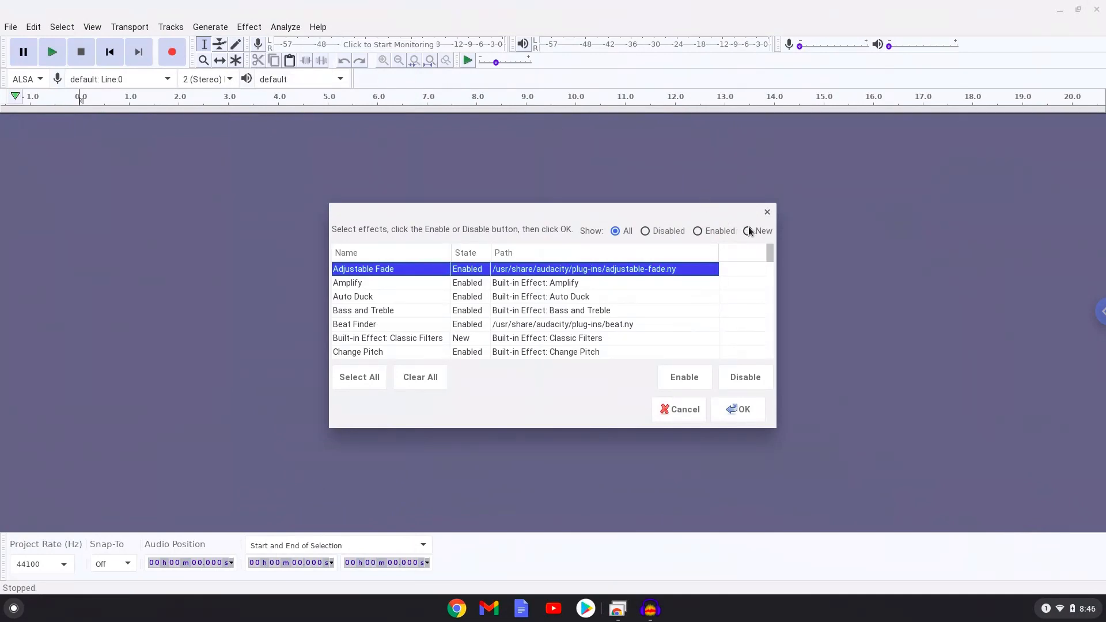
{"action": "left_click", "coordinate": [748, 230]}
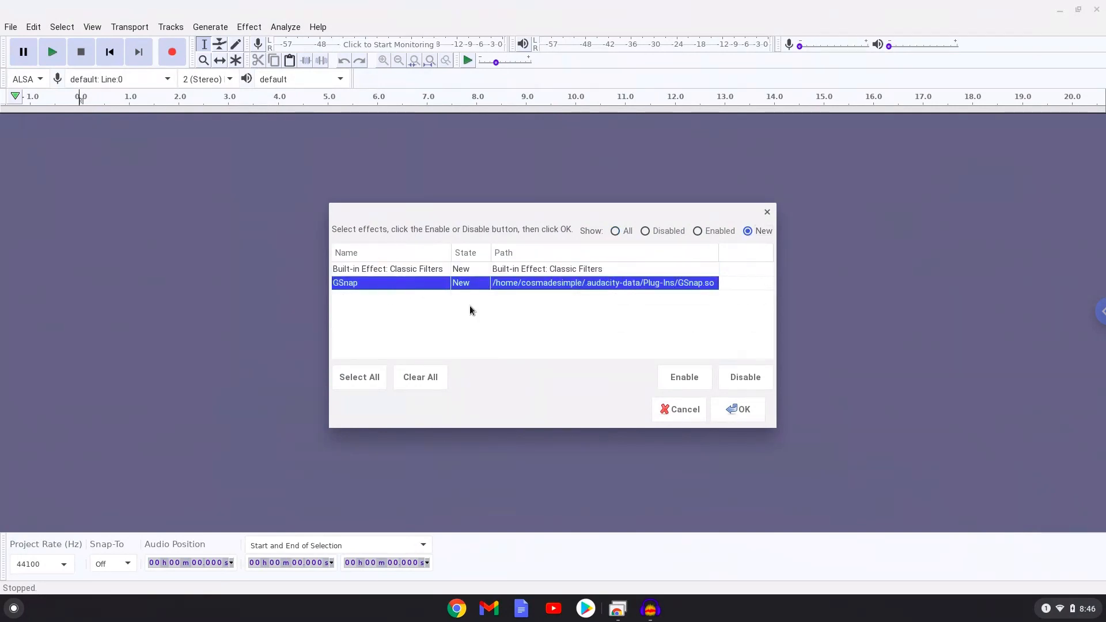
{"action": "left_click", "coordinate": [682, 376]}
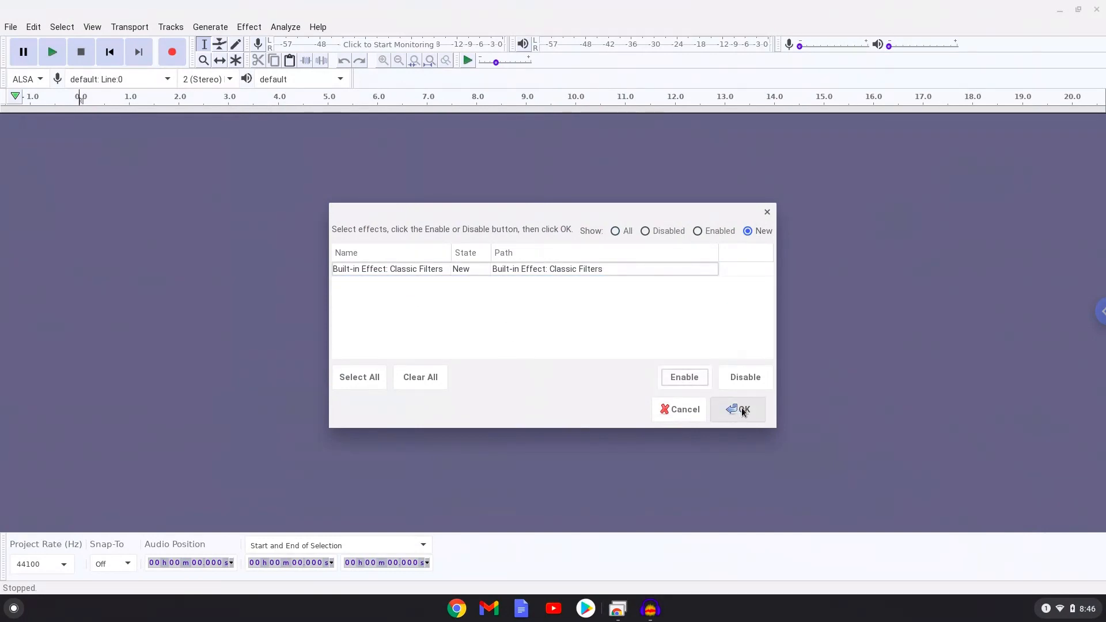
- Confirm the plug-in manager and dismiss the GSnap.so failed-to-register message
{"action": "left_click", "coordinate": [743, 410]}
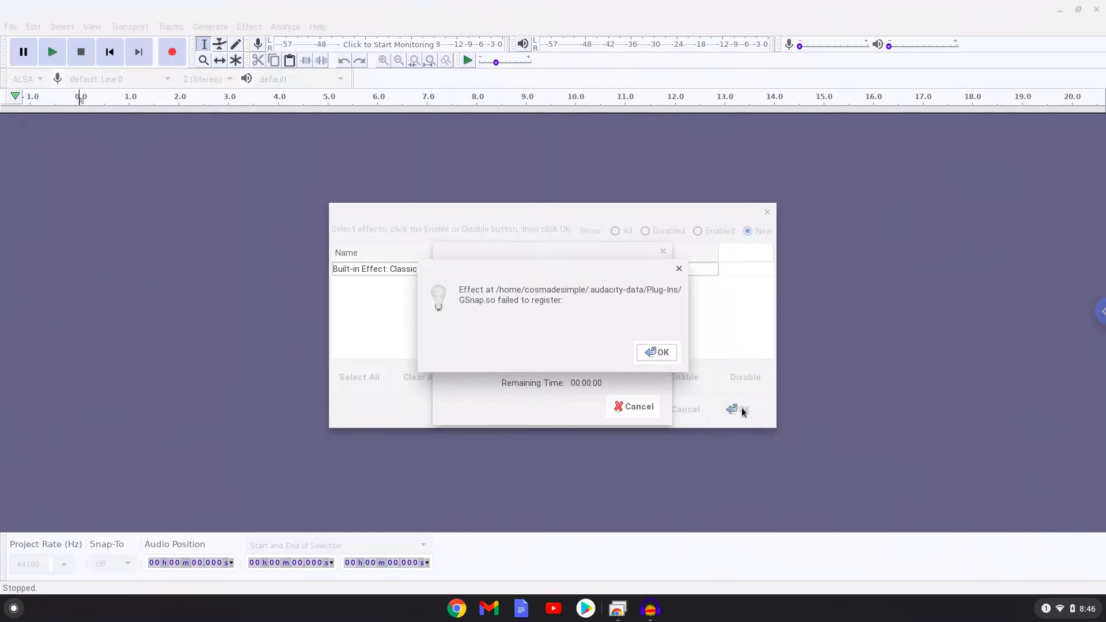
{"action": "mouse_move", "coordinate": [702, 376]}
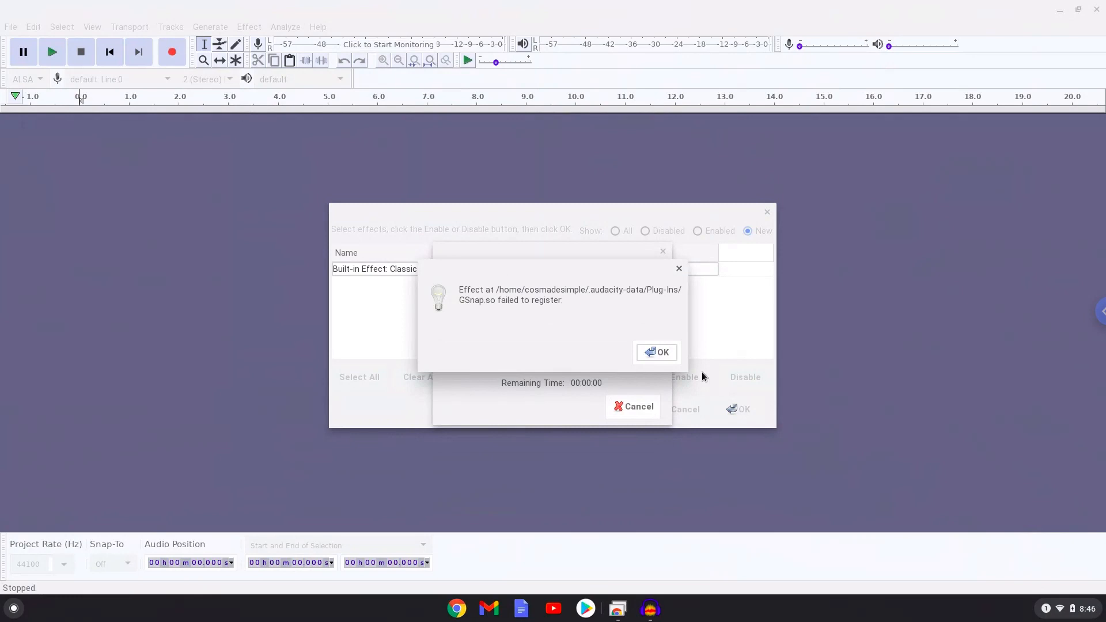
{"action": "left_click", "coordinate": [655, 352]}
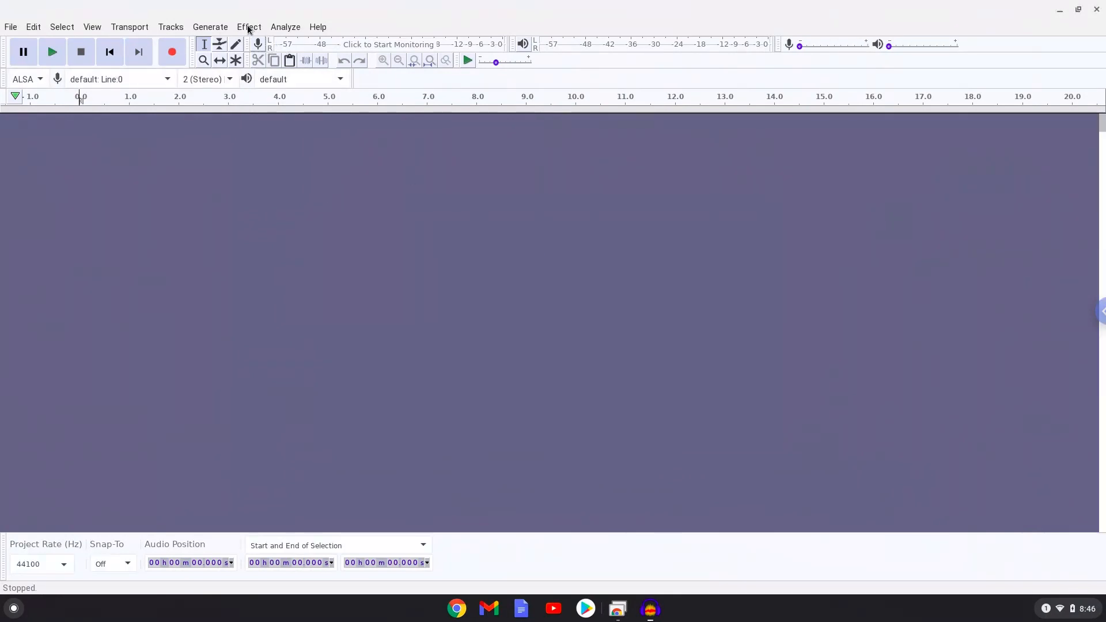
- Open GSnap from the Effect menu's Plug-in 1 to 15 submenu
{"action": "left_click", "coordinate": [248, 27]}
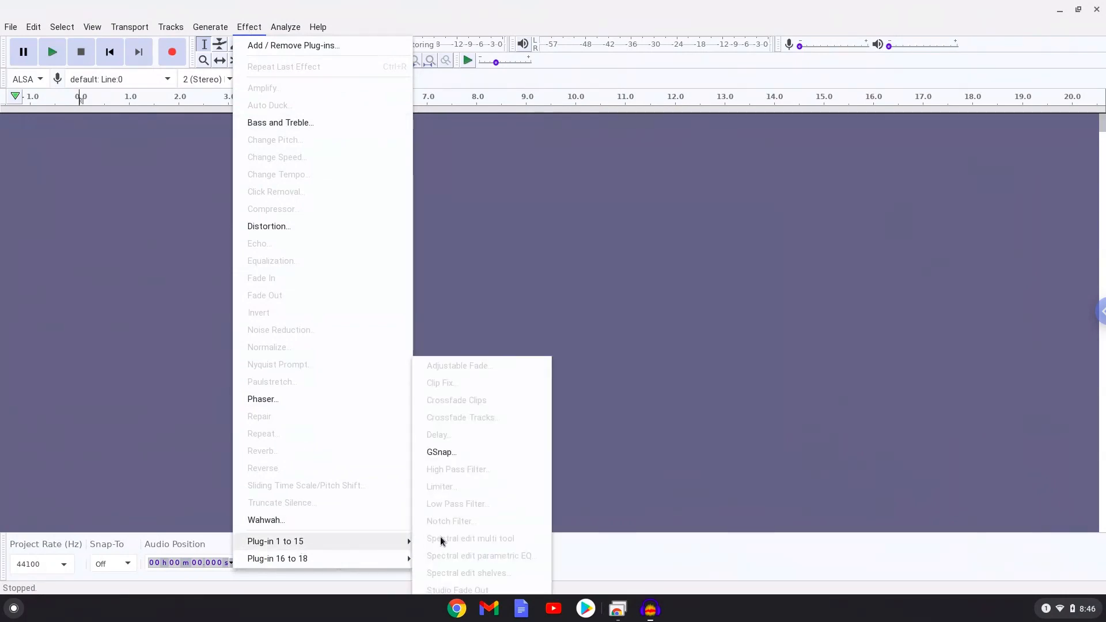
{"action": "mouse_move", "coordinate": [441, 452]}
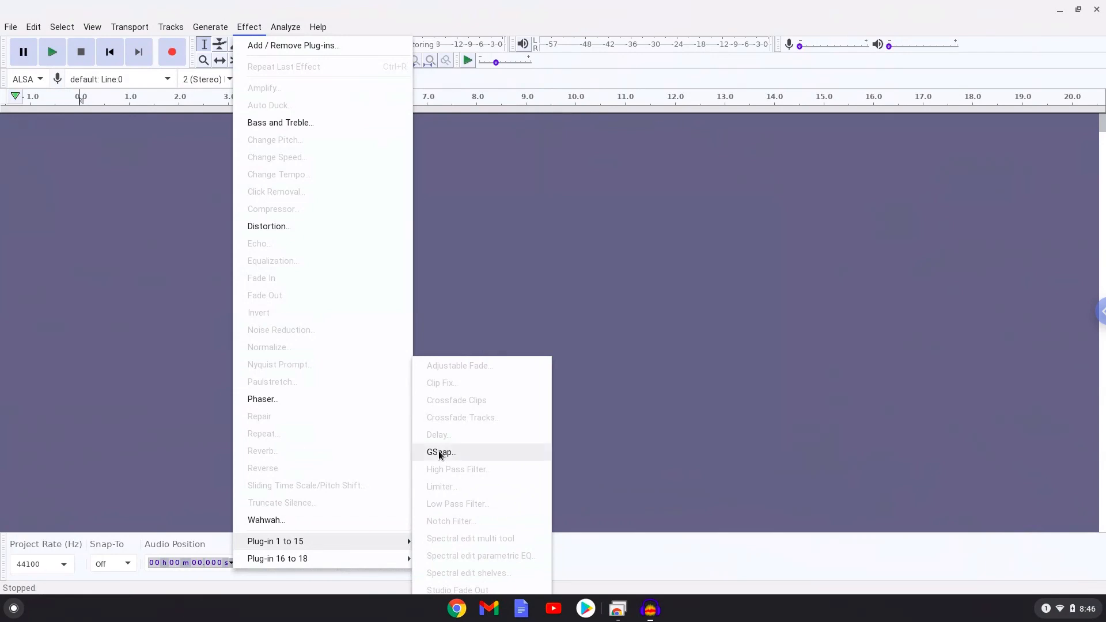
{"action": "left_click", "coordinate": [439, 453]}
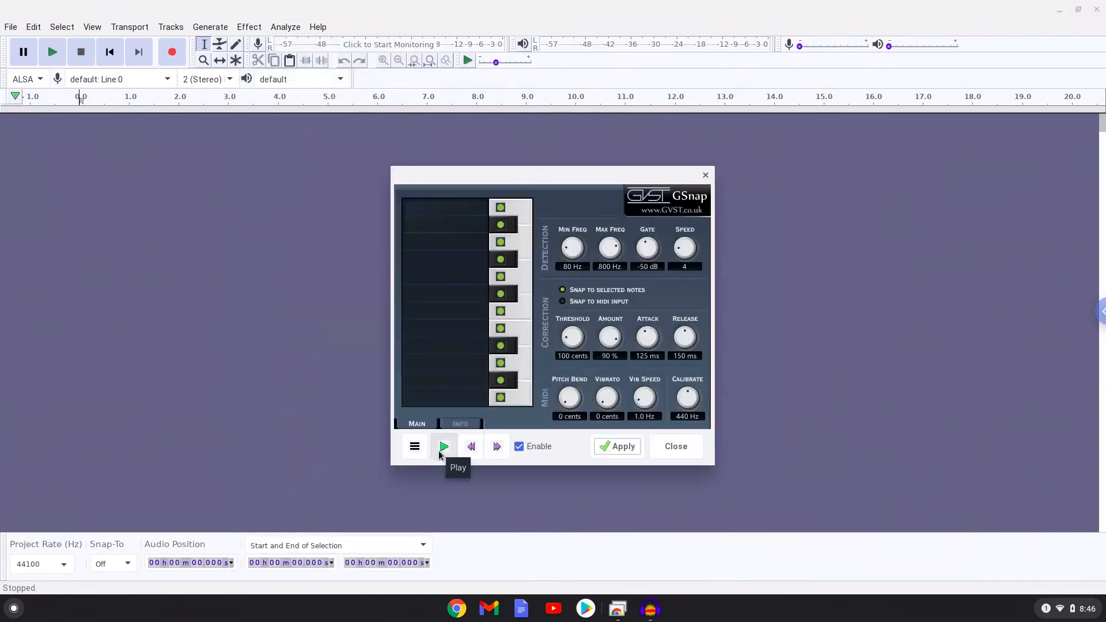